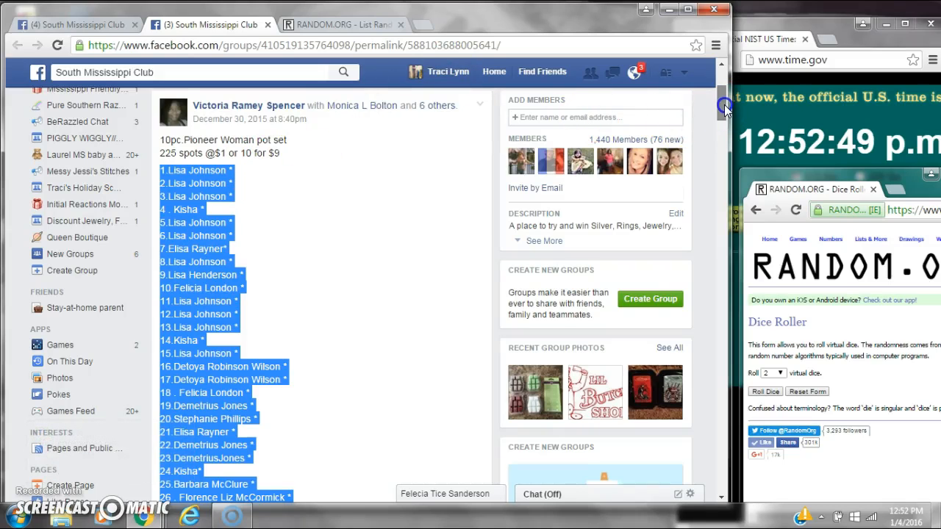
Scroll down the 225-spot raffle post to reach the comments section
scroll("down", 3)
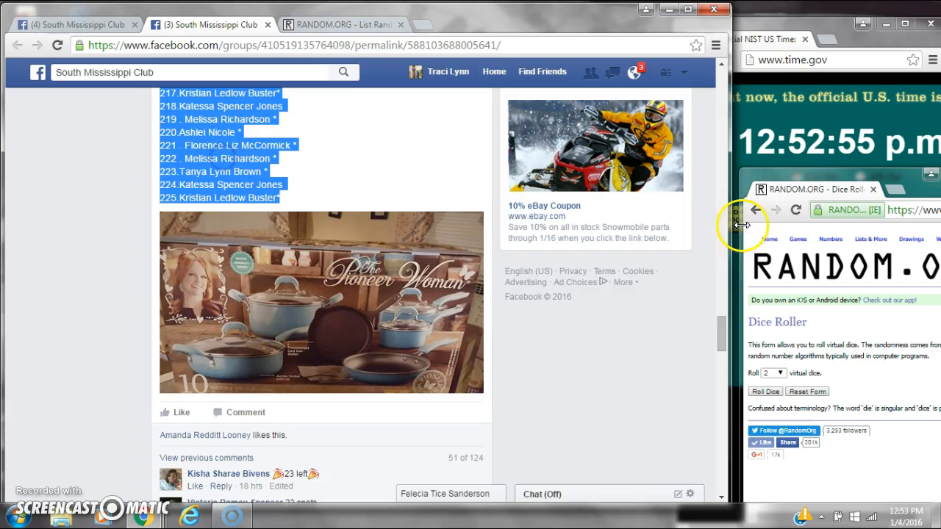
scroll("down", 3)
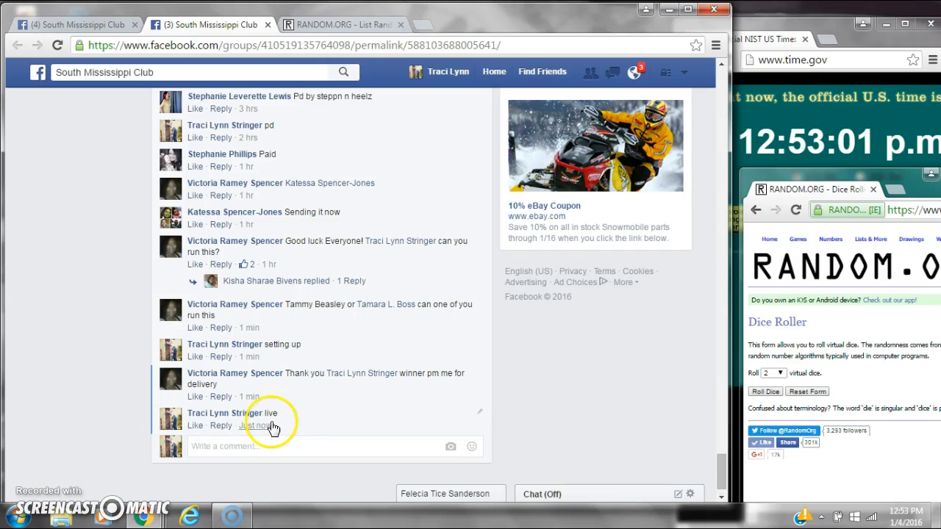
mouse_move(253, 426)
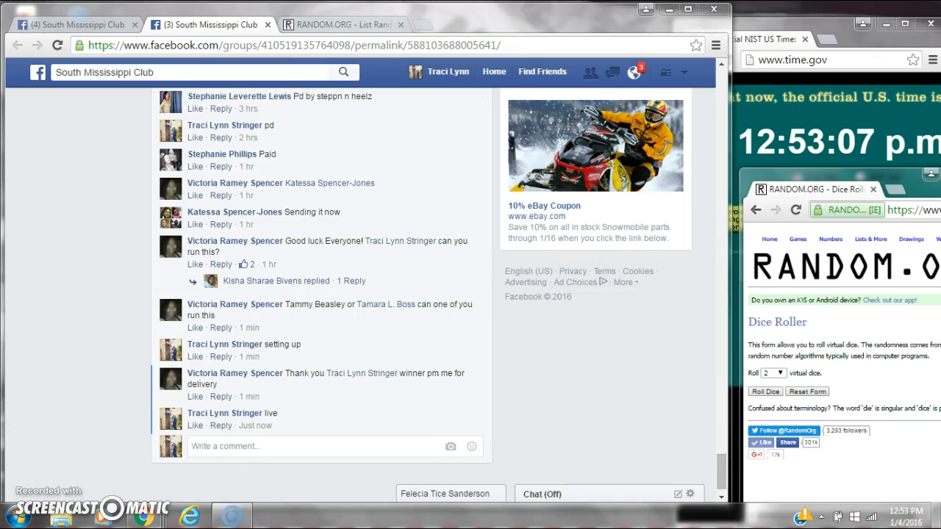
Paste the copied 225-spot name list into the List Randomizer box and return to its top
right_click(224, 265)
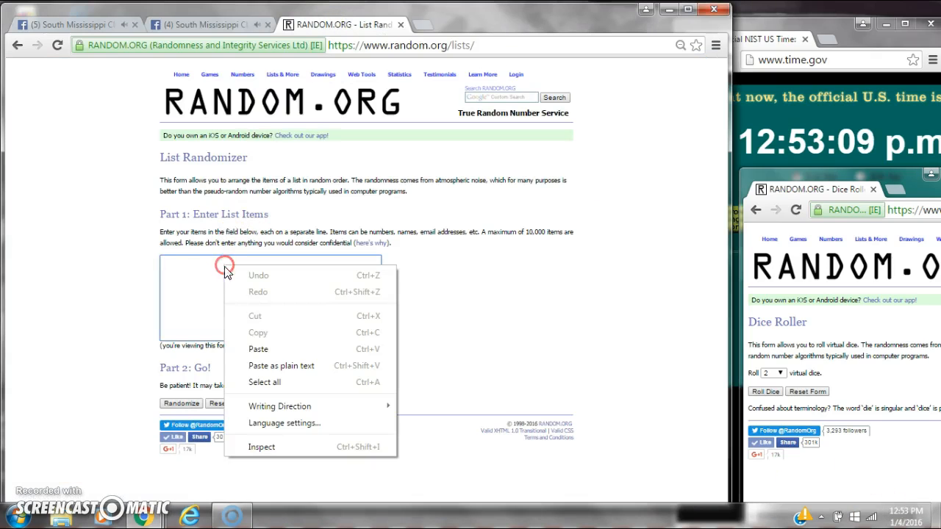
left_click(258, 350)
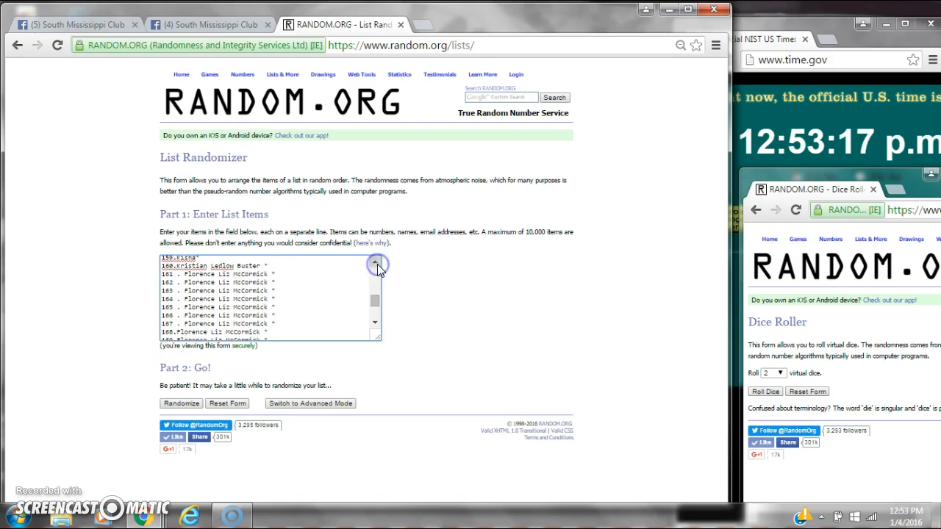
left_click(376, 265)
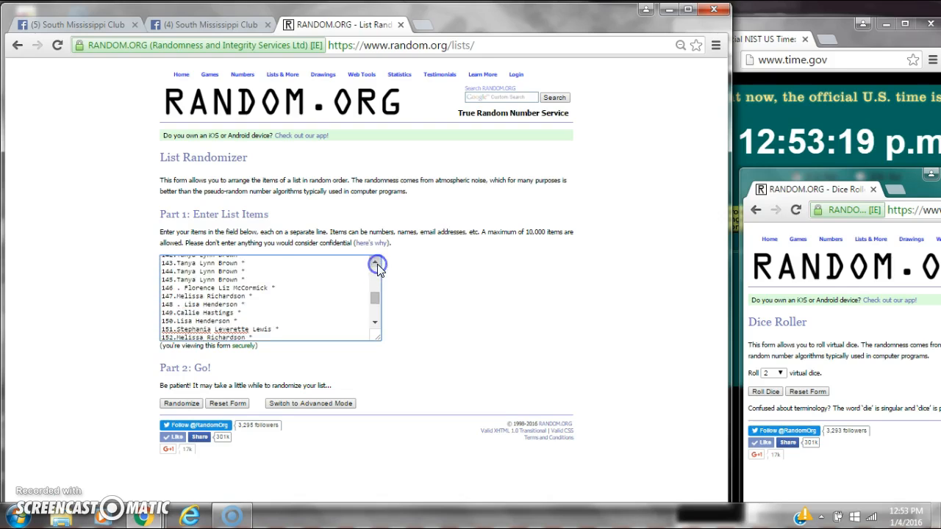
left_click(376, 265)
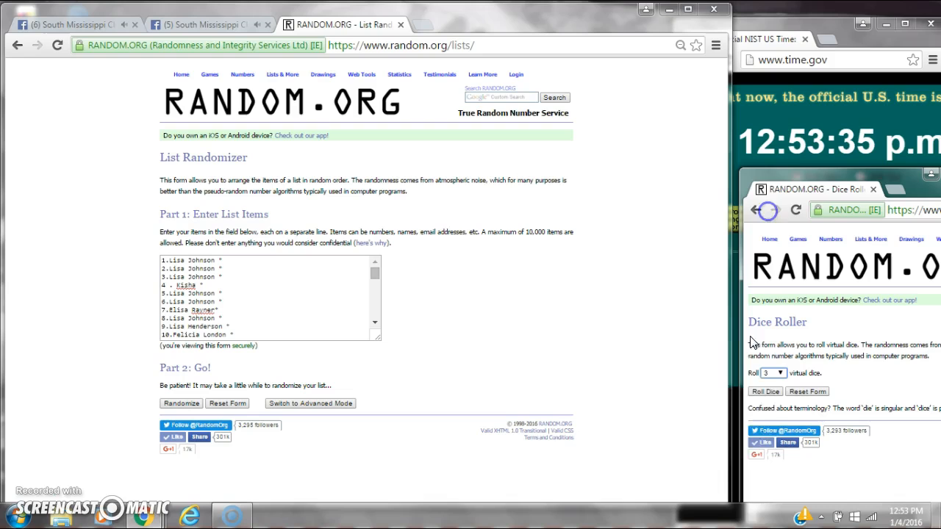
Roll the three dice in the Dice Roller, then roll them again
left_click(764, 391)
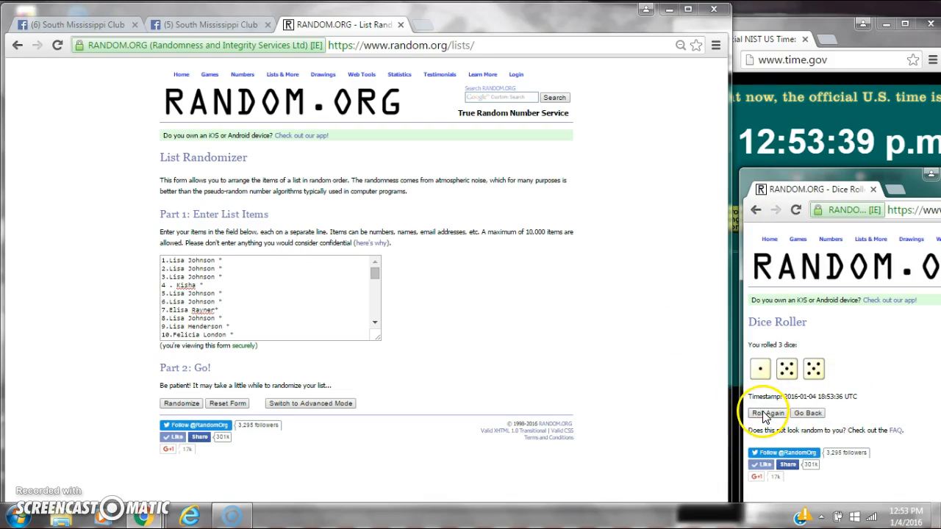
left_click(767, 413)
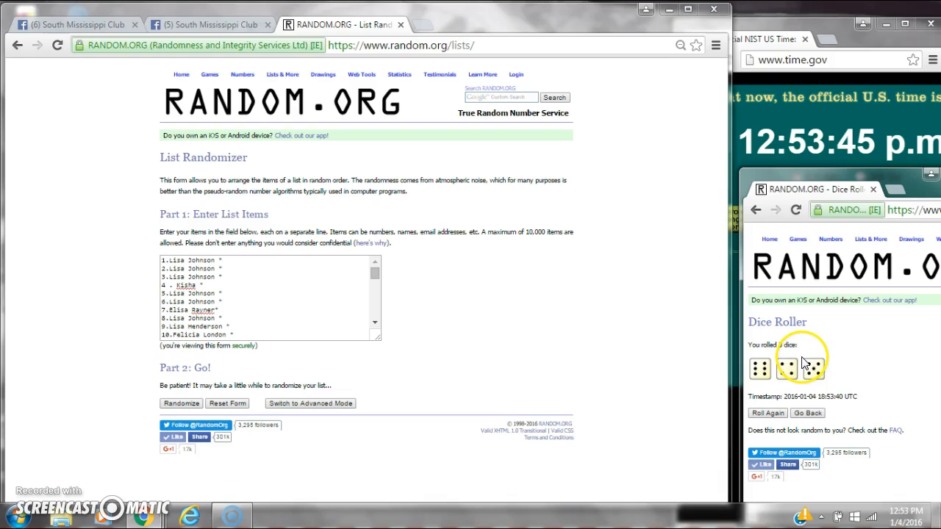
mouse_move(891, 506)
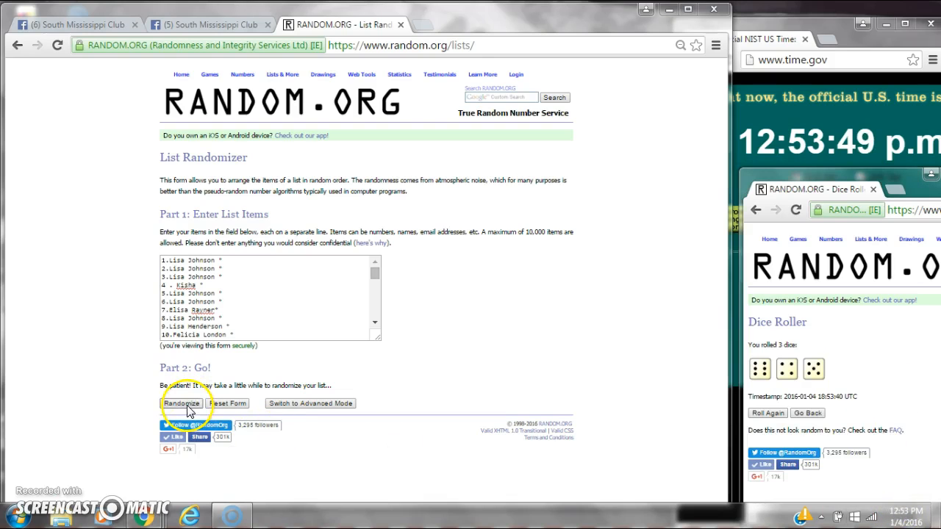
Randomize the 225-spot list a first time and check the system clock timestamp
left_click(181, 403)
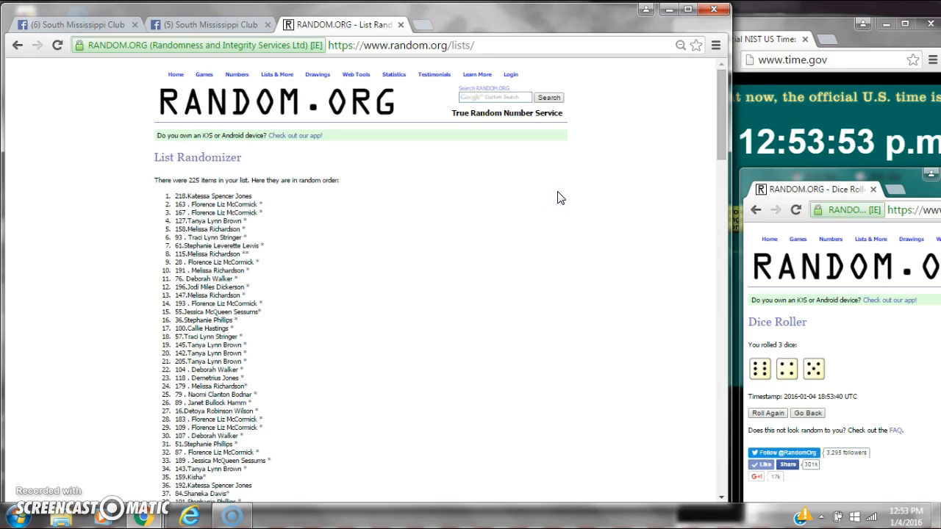
scroll("down", 3)
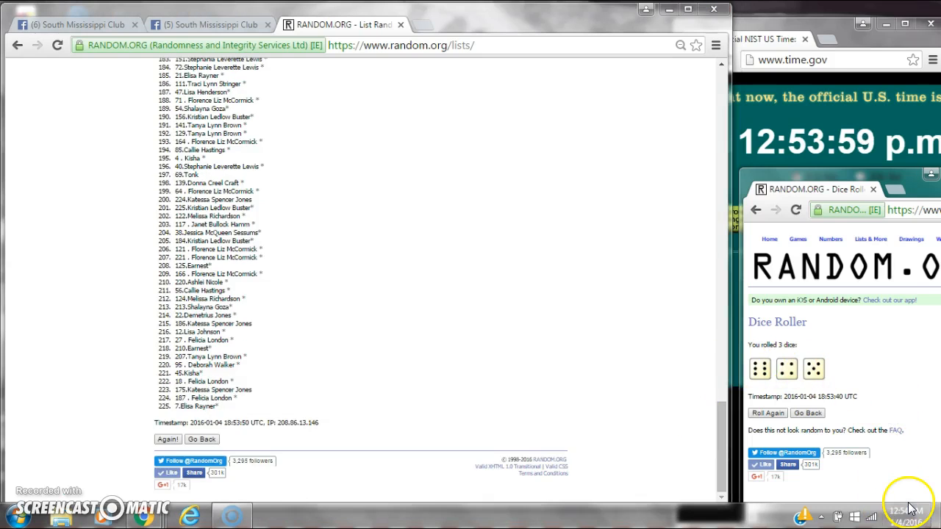
left_click(908, 508)
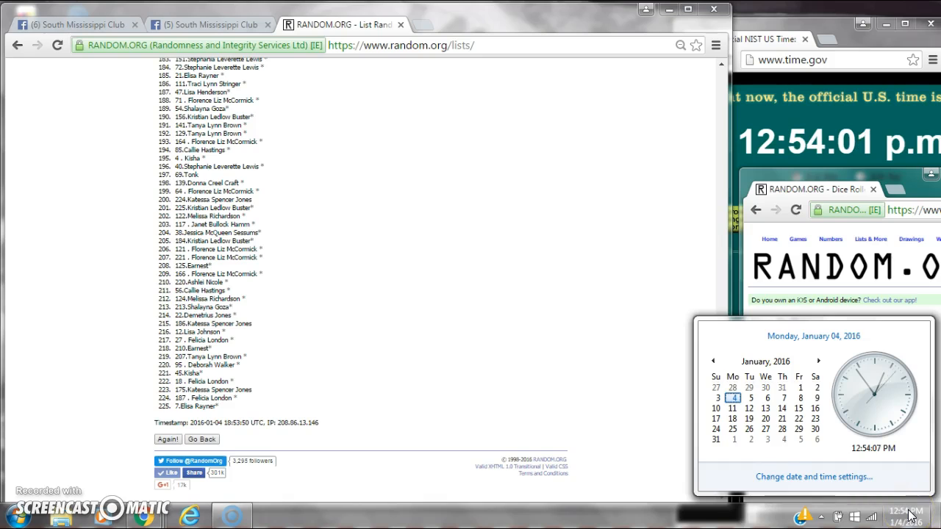
left_click(168, 438)
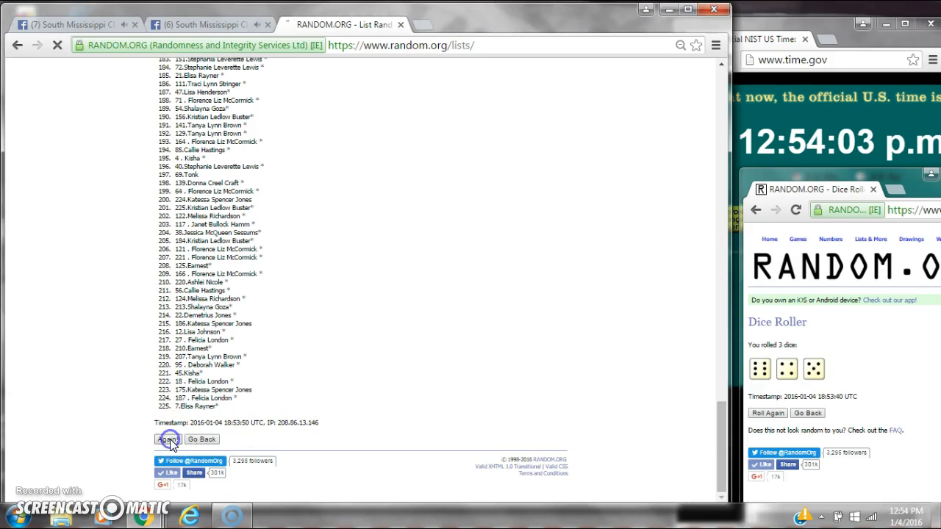
Re-shuffle the list until it reads 'randomized this list 5 times'
left_click(168, 438)
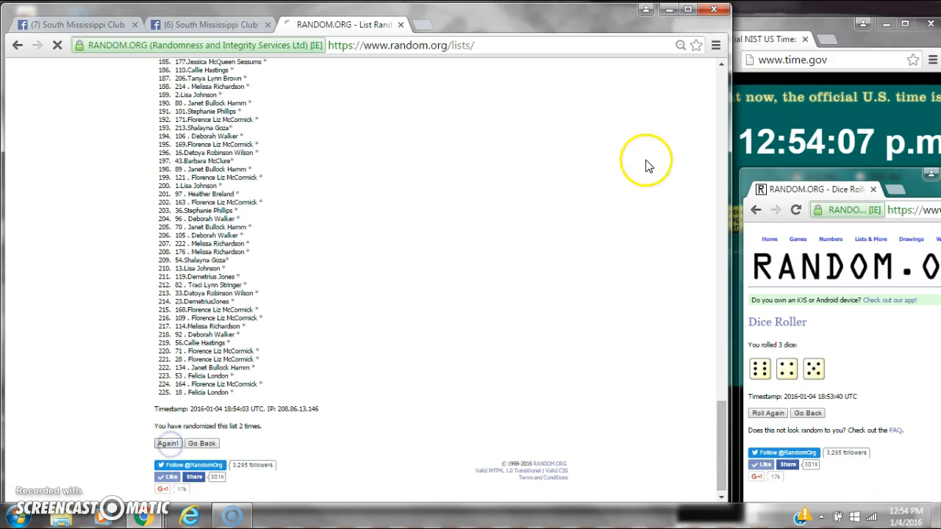
left_click(167, 443)
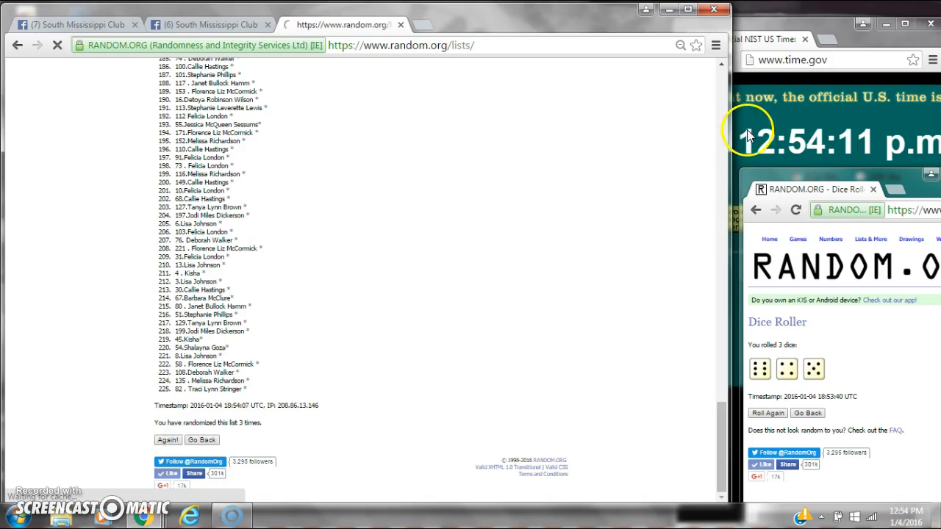
left_click(168, 439)
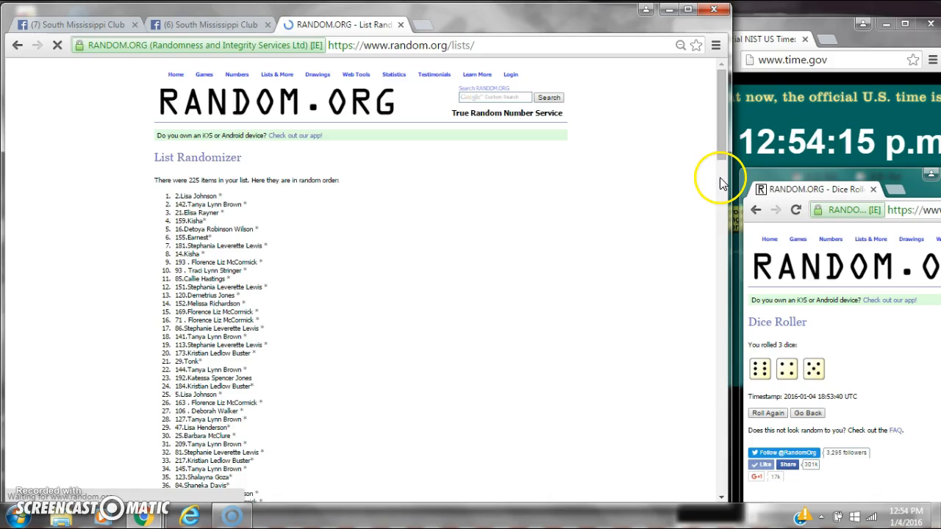
scroll("down", 3)
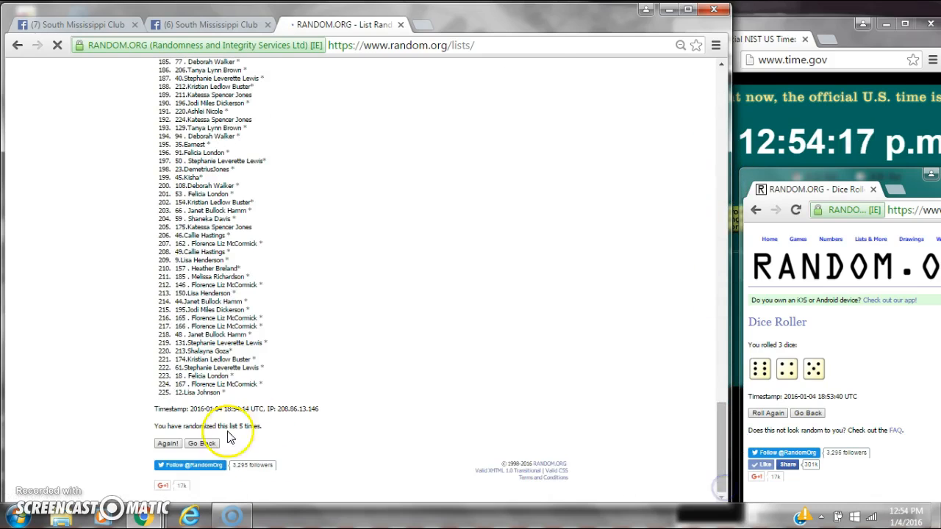
Re-shuffle the 225-spot list through the sixth to tenth randomizations
left_click(168, 444)
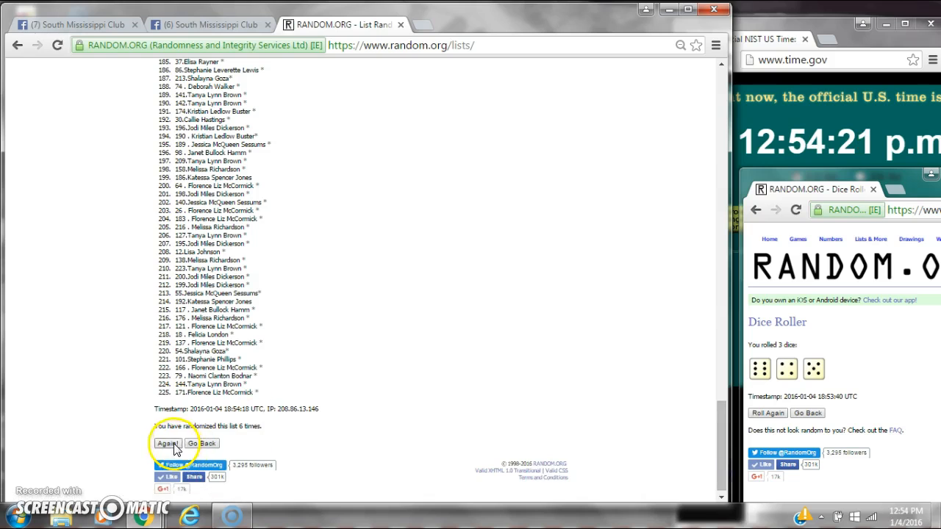
left_click(168, 444)
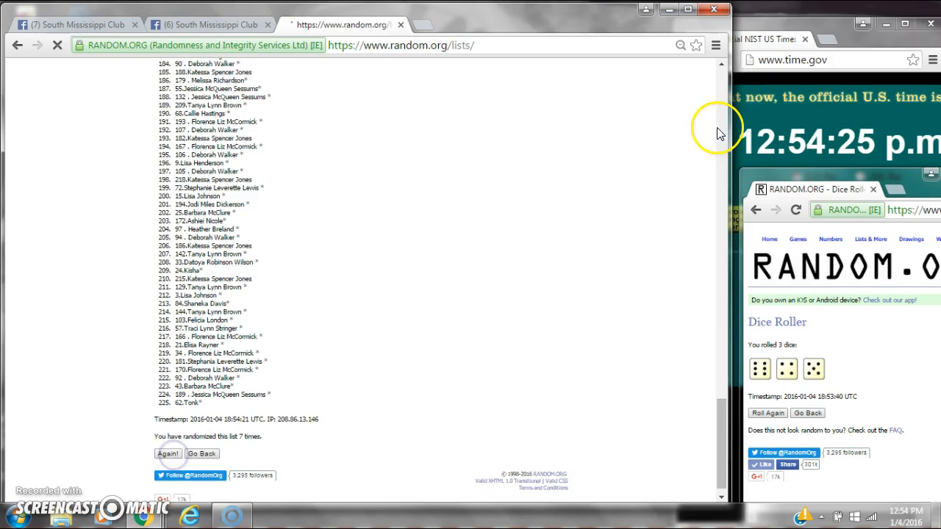
left_click(168, 453)
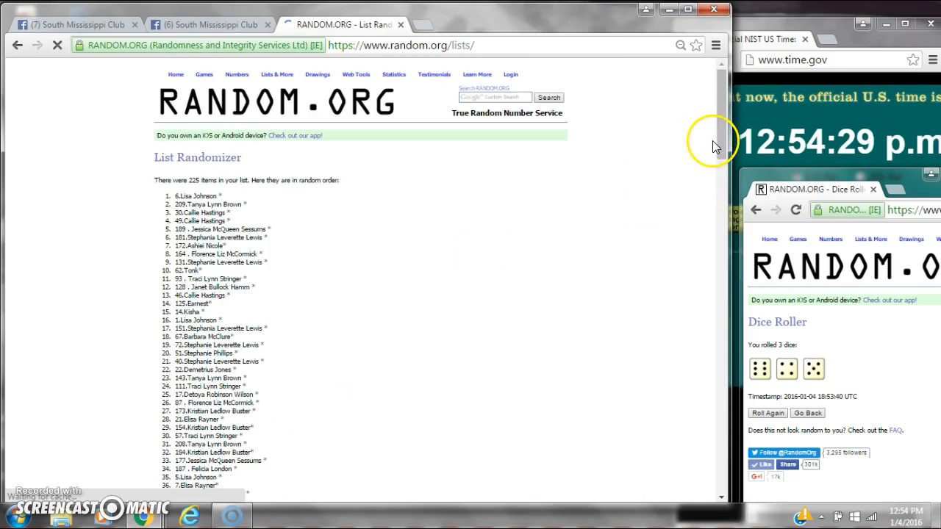
scroll("down", 3)
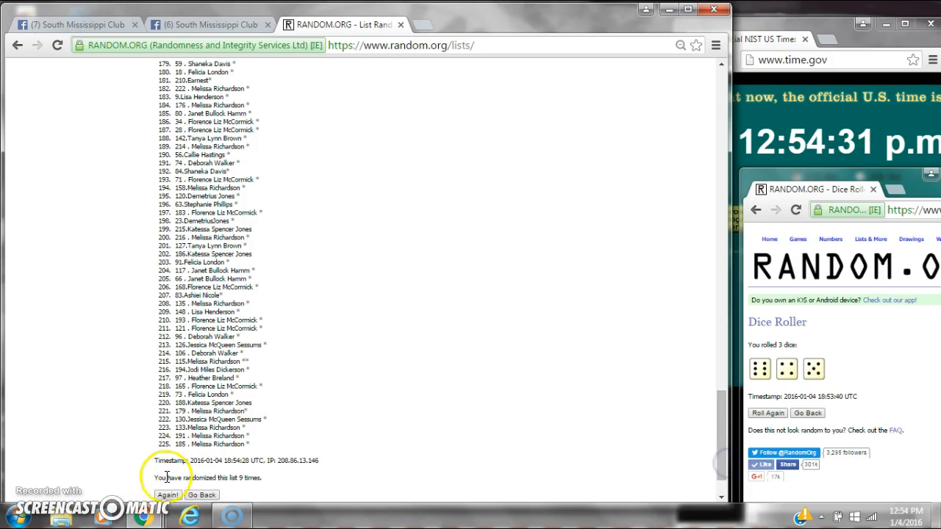
left_click(171, 494)
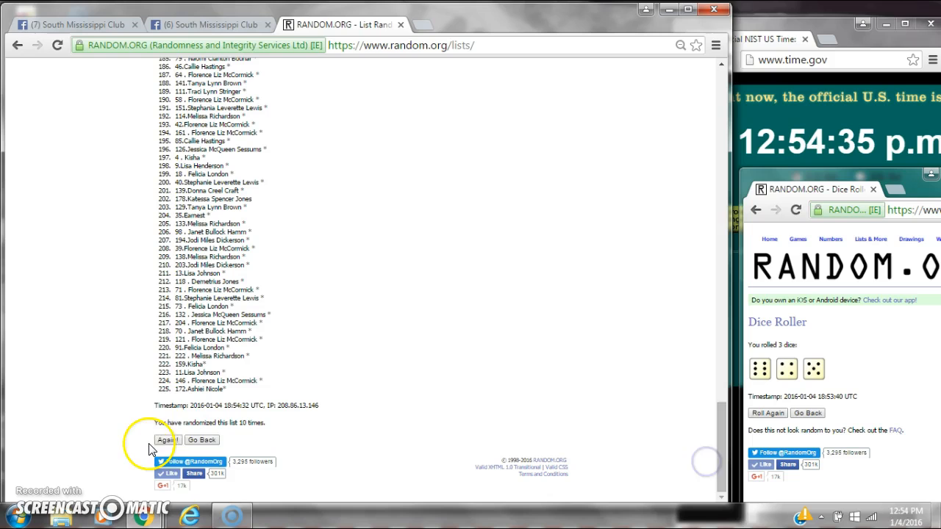
Continue re-shuffling until the page reports 14 randomizations, checking the clock
left_click(168, 439)
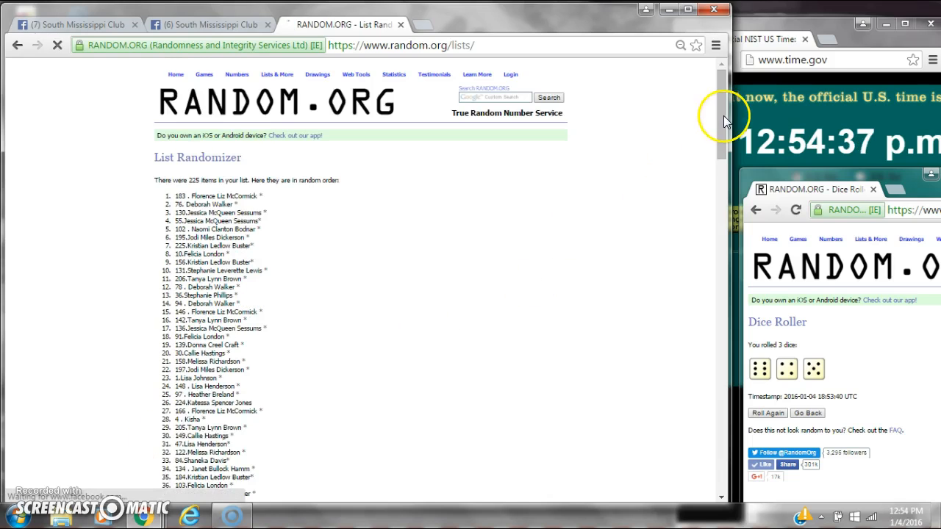
left_click(165, 441)
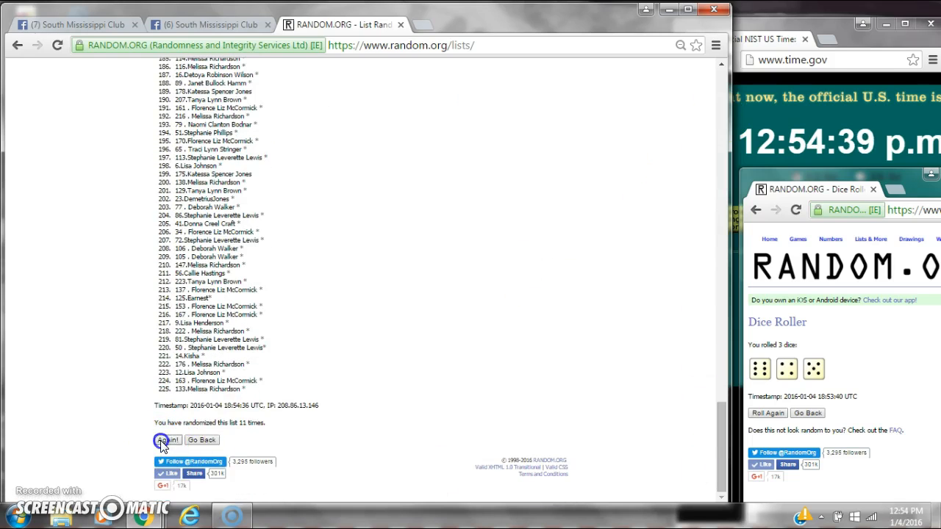
left_click(168, 441)
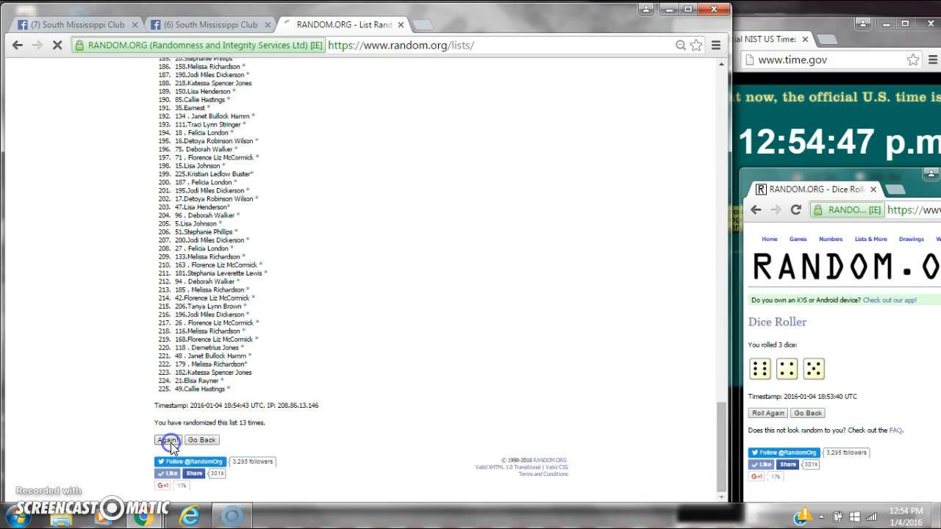
left_click(168, 441)
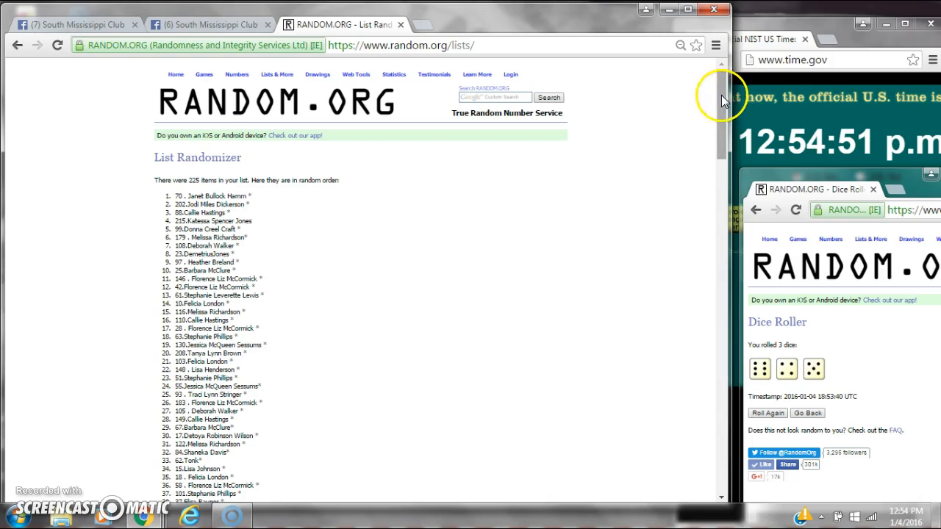
scroll("down", 3)
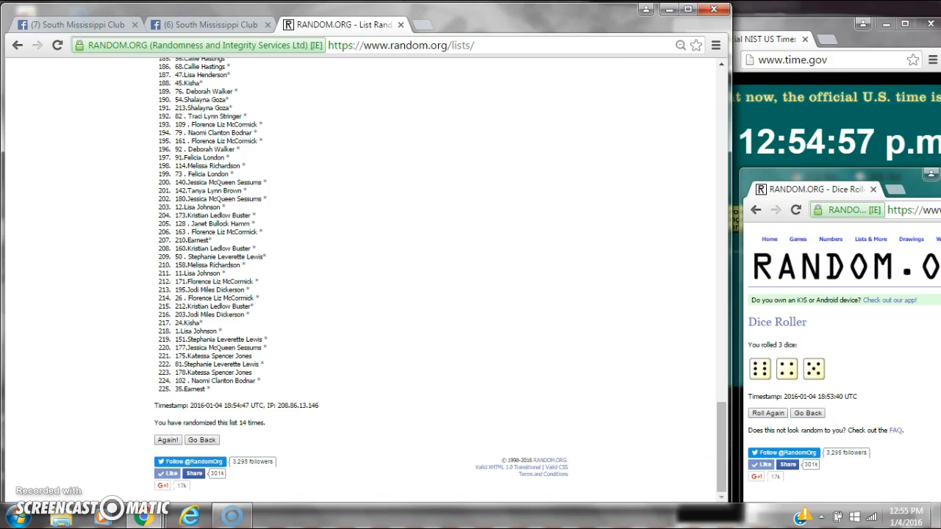
left_click(907, 514)
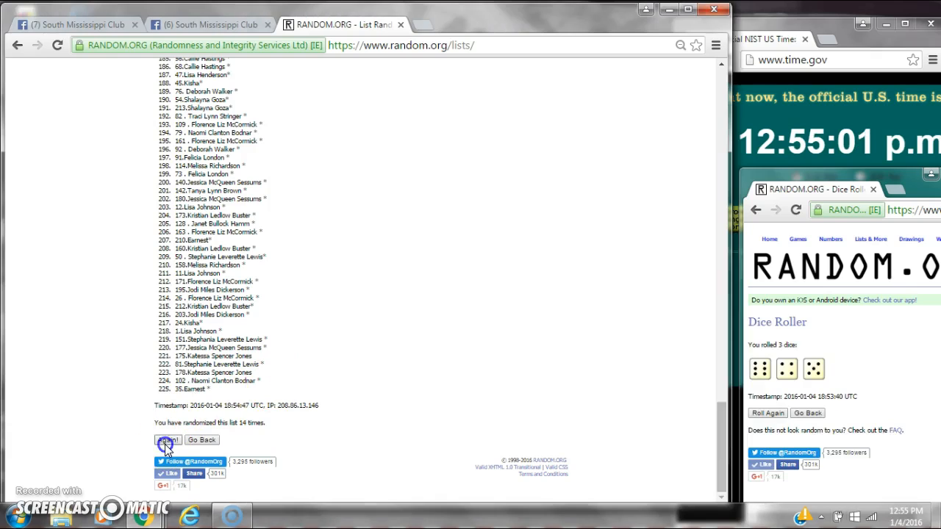
Shuffle a 15th time and scroll through the full final order to the '15 times' line
left_click(168, 441)
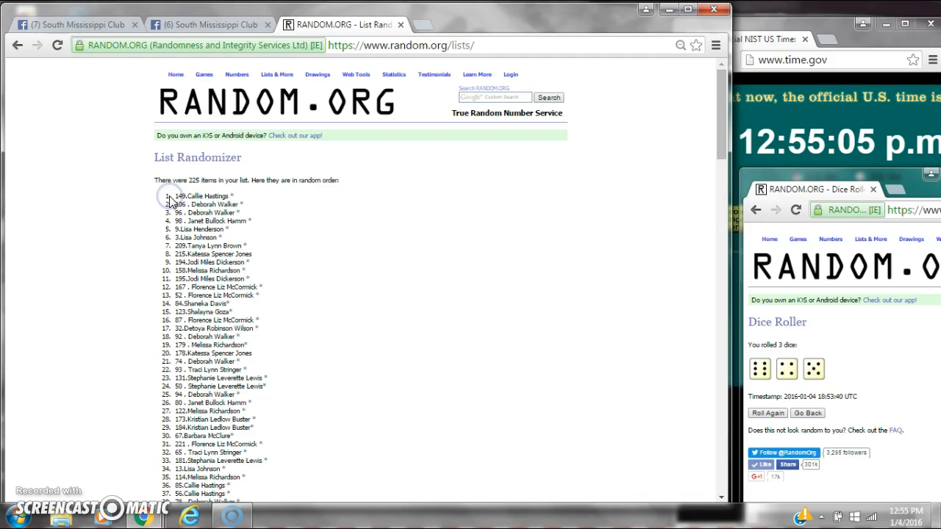
mouse_move(724, 97)
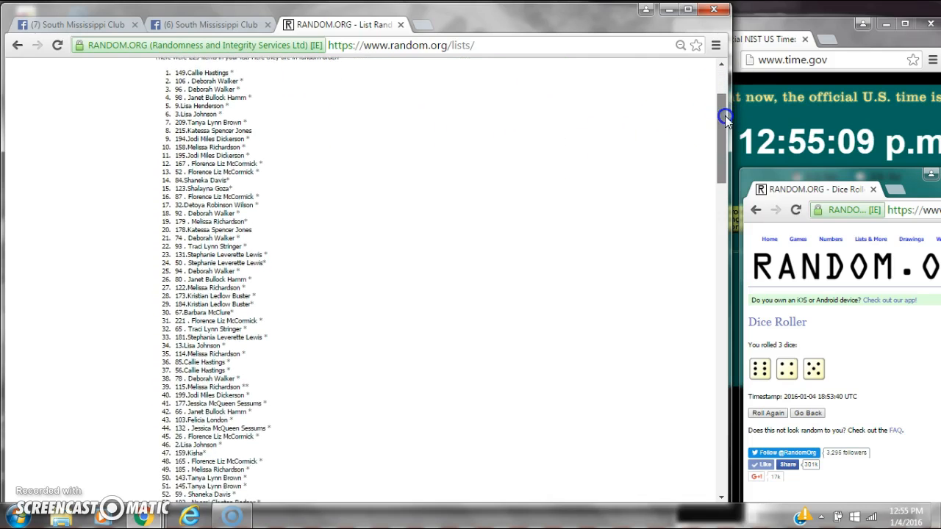
scroll("down", 3)
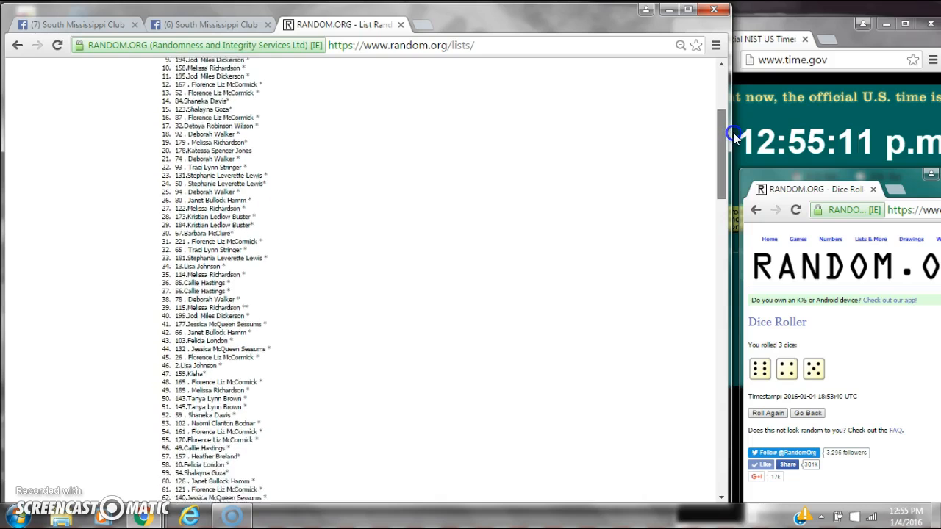
scroll("down", 3)
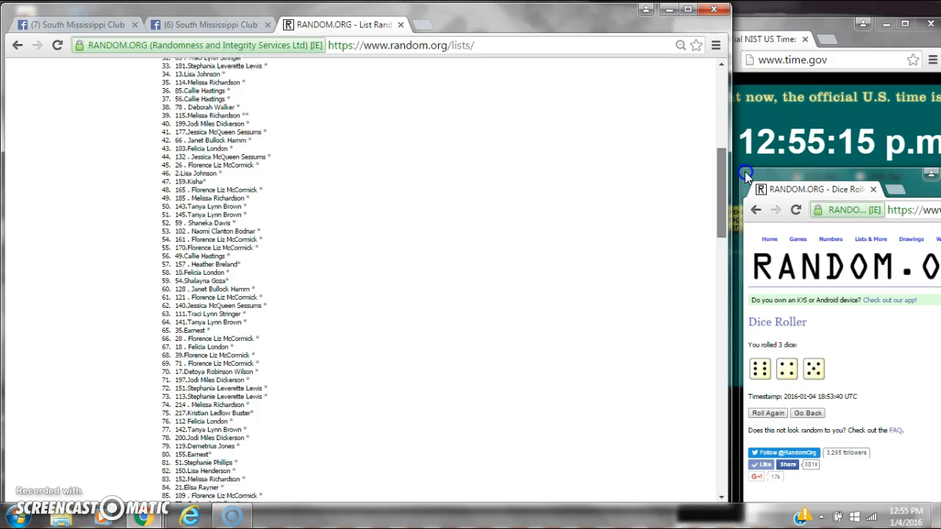
scroll("down", 3)
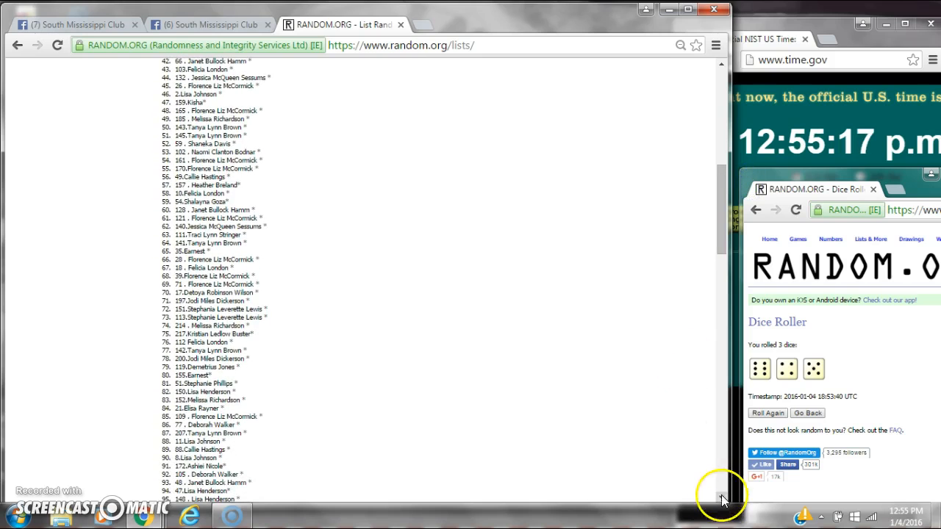
scroll("down", 3)
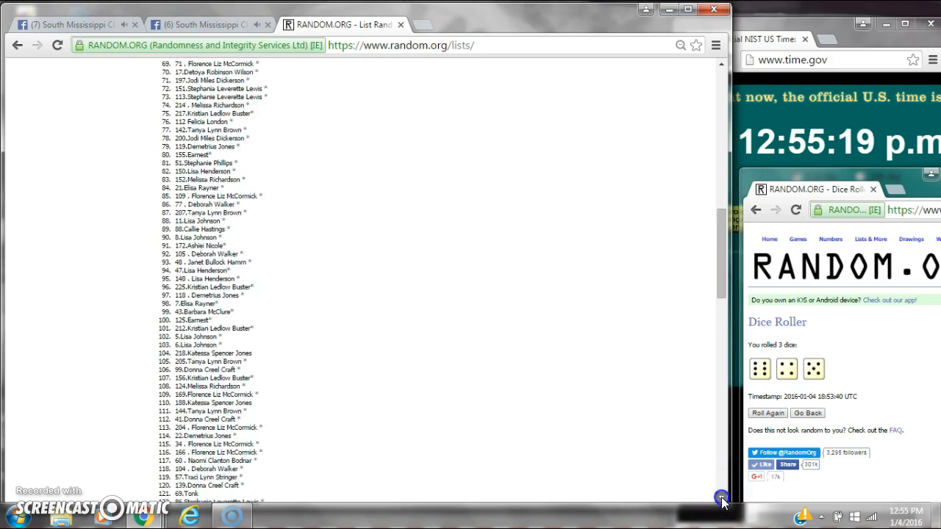
scroll("down", 3)
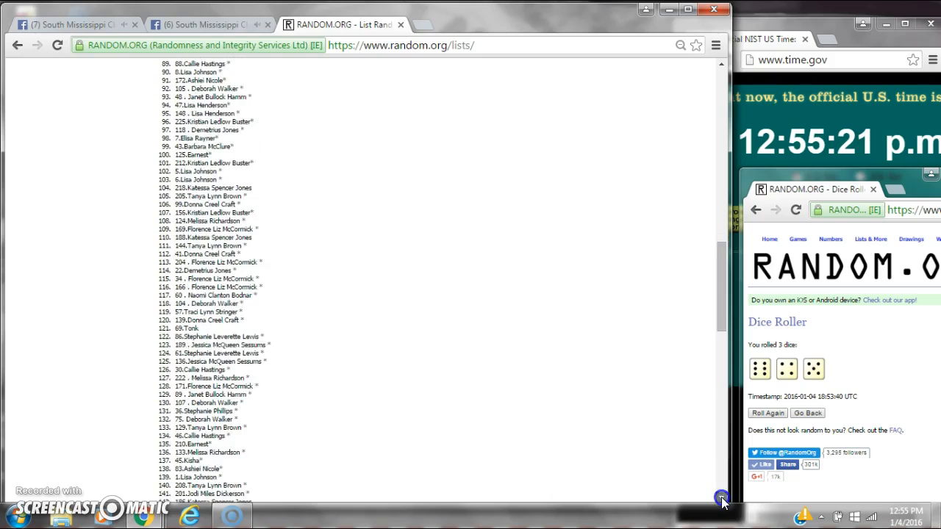
scroll("down", 3)
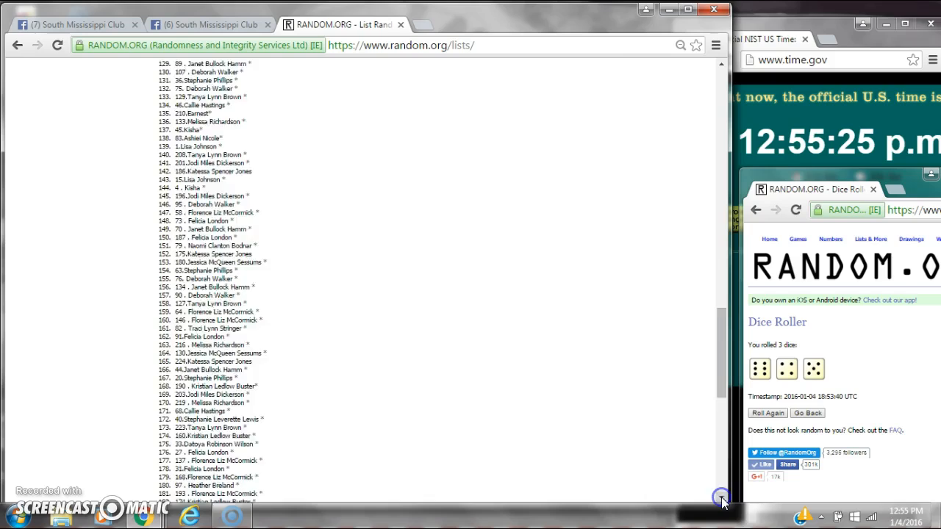
scroll("down", 3)
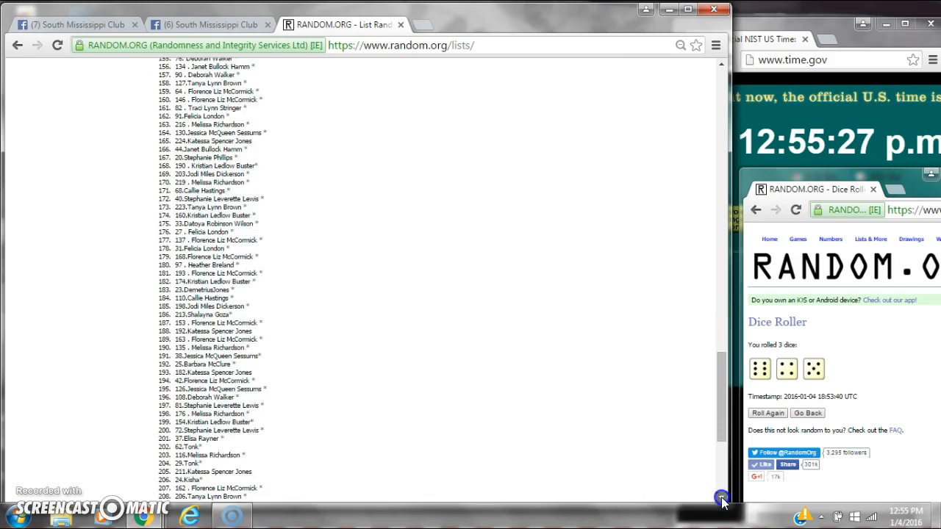
scroll("down", 3)
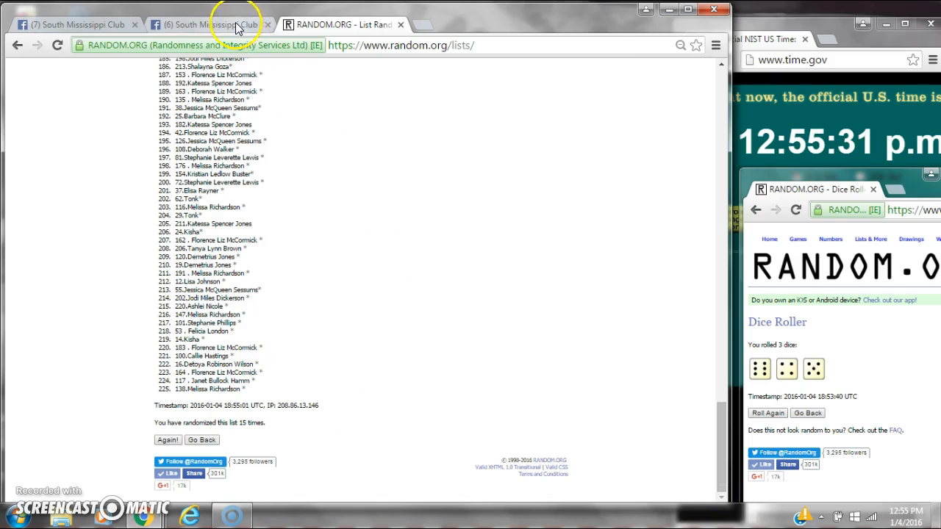
Start a new comment on the raffle post, typing 'don'
left_click(206, 23)
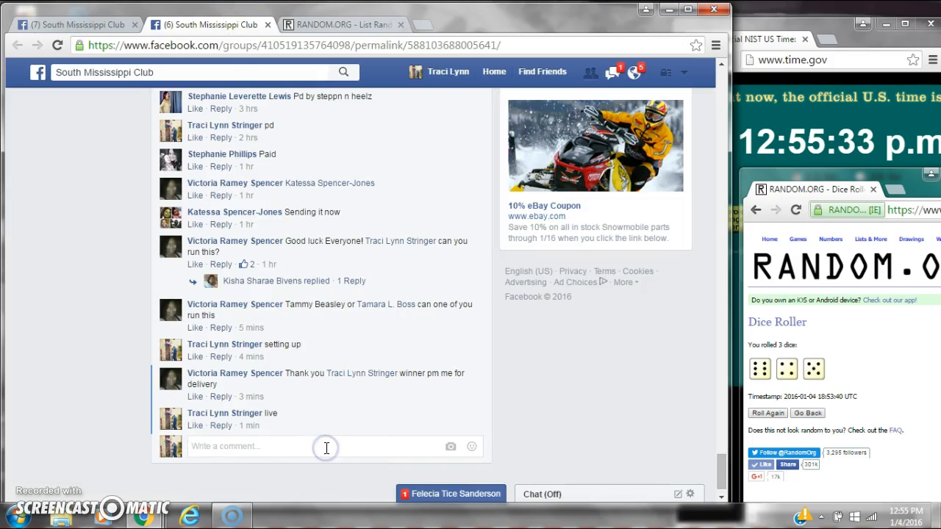
type("don")
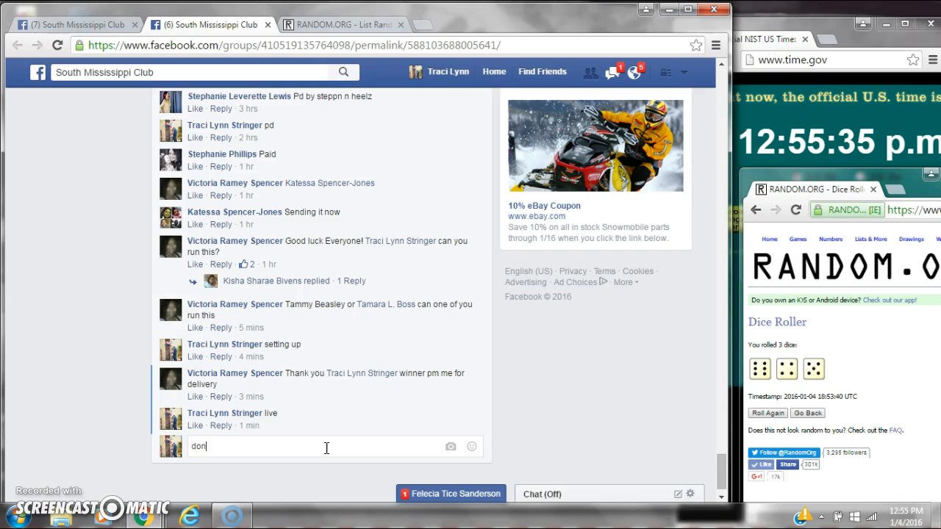